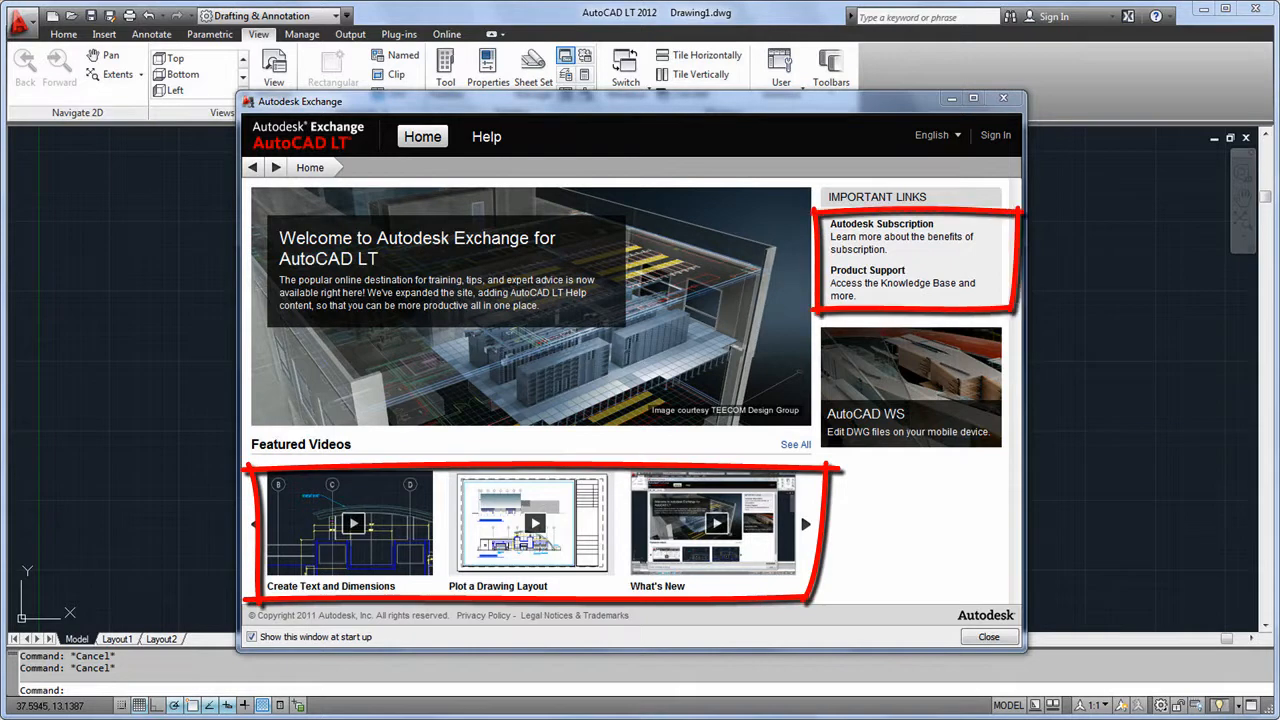
Step: Show the learning resources and product documentation page in Autodesk Exchange, then close the window
click(488, 136)
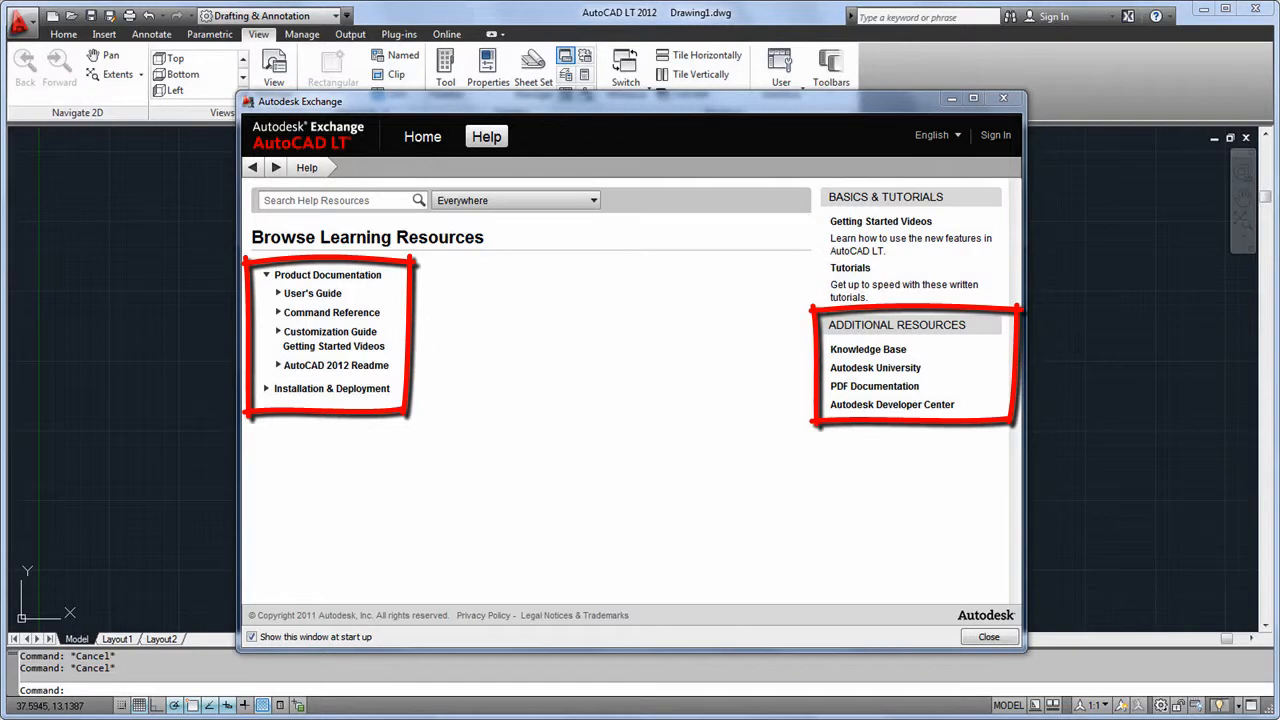
click(988, 636)
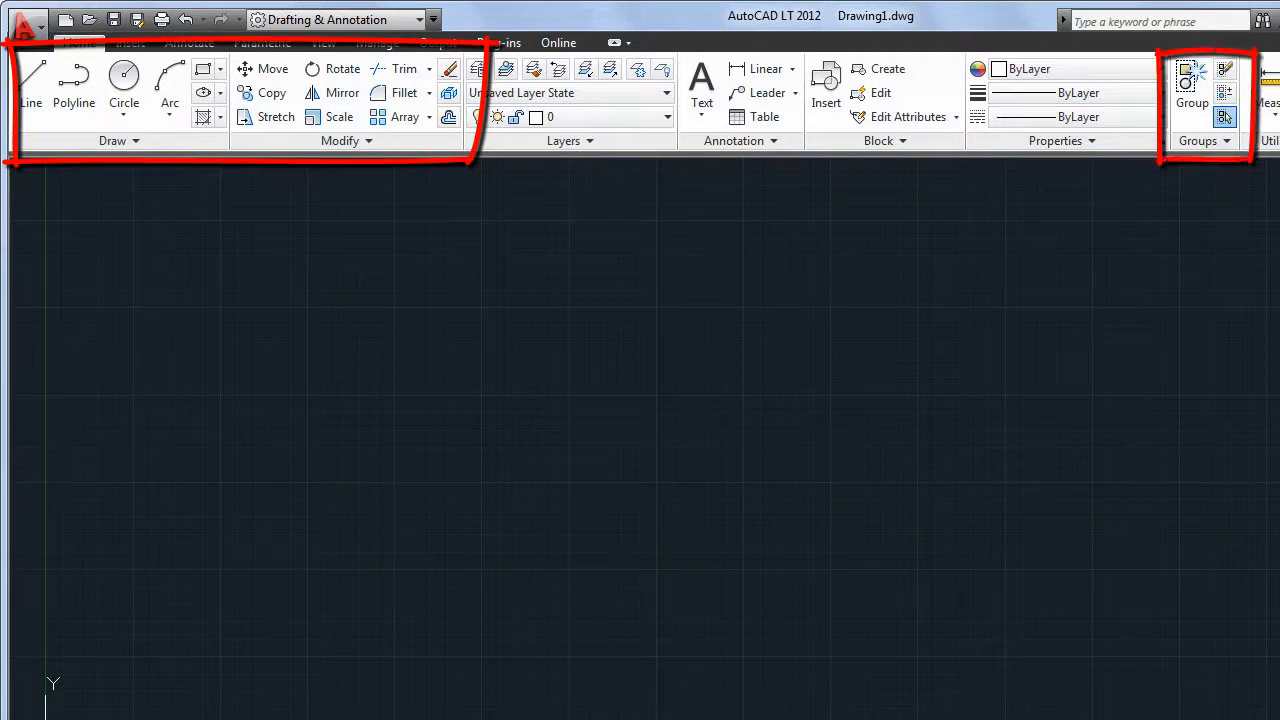
Step: Browse the Insert ribbon's Block Definition and Reference panels, then another command category
click(128, 42)
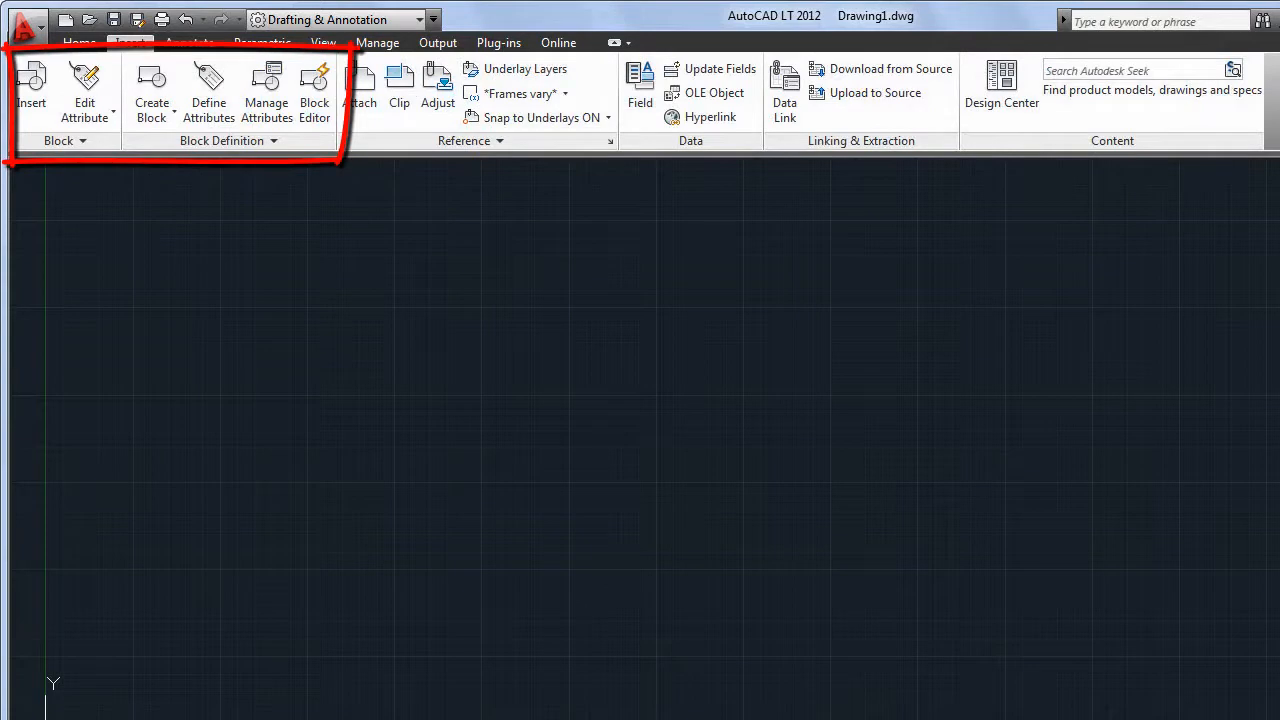
click(324, 42)
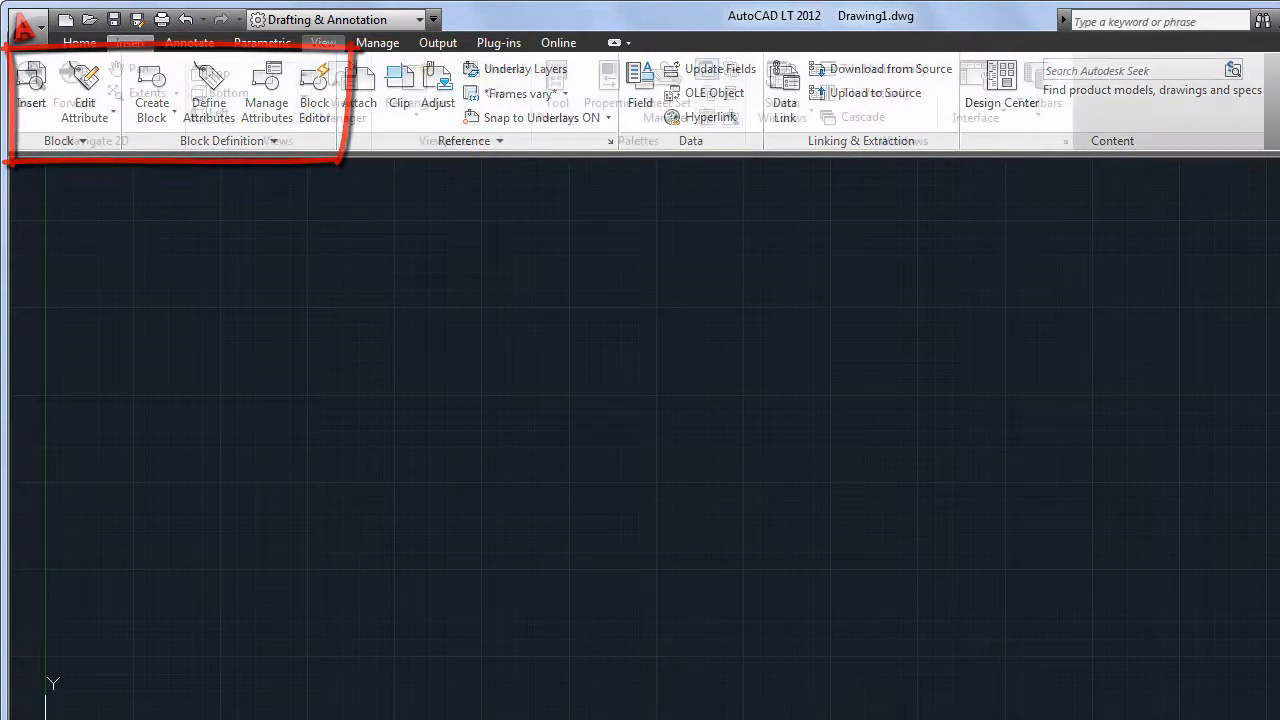
click(322, 42)
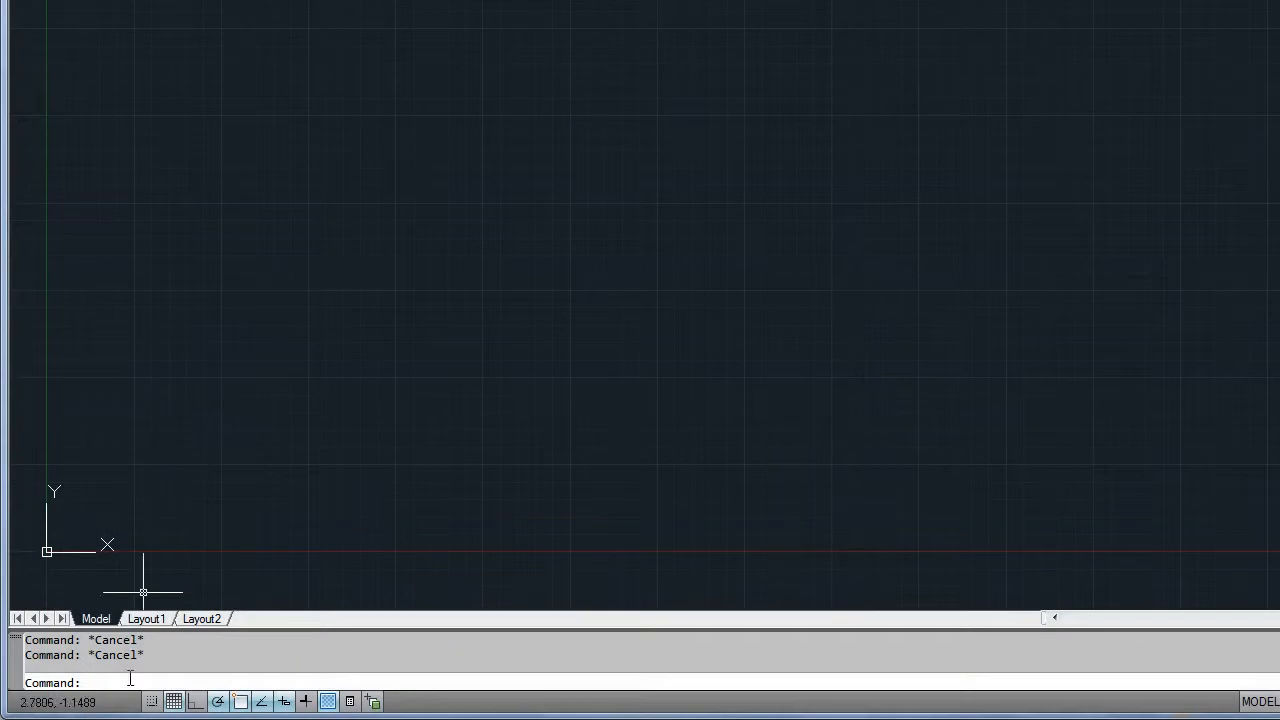
text(p)
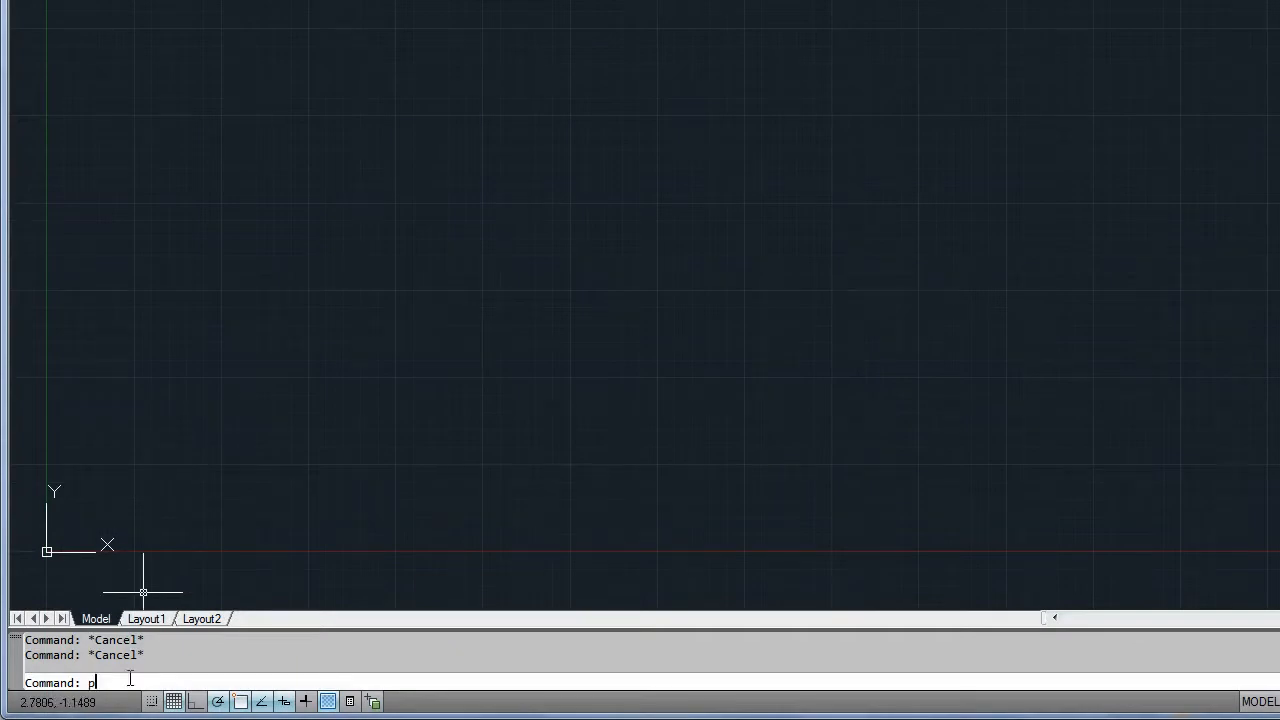
text(l)
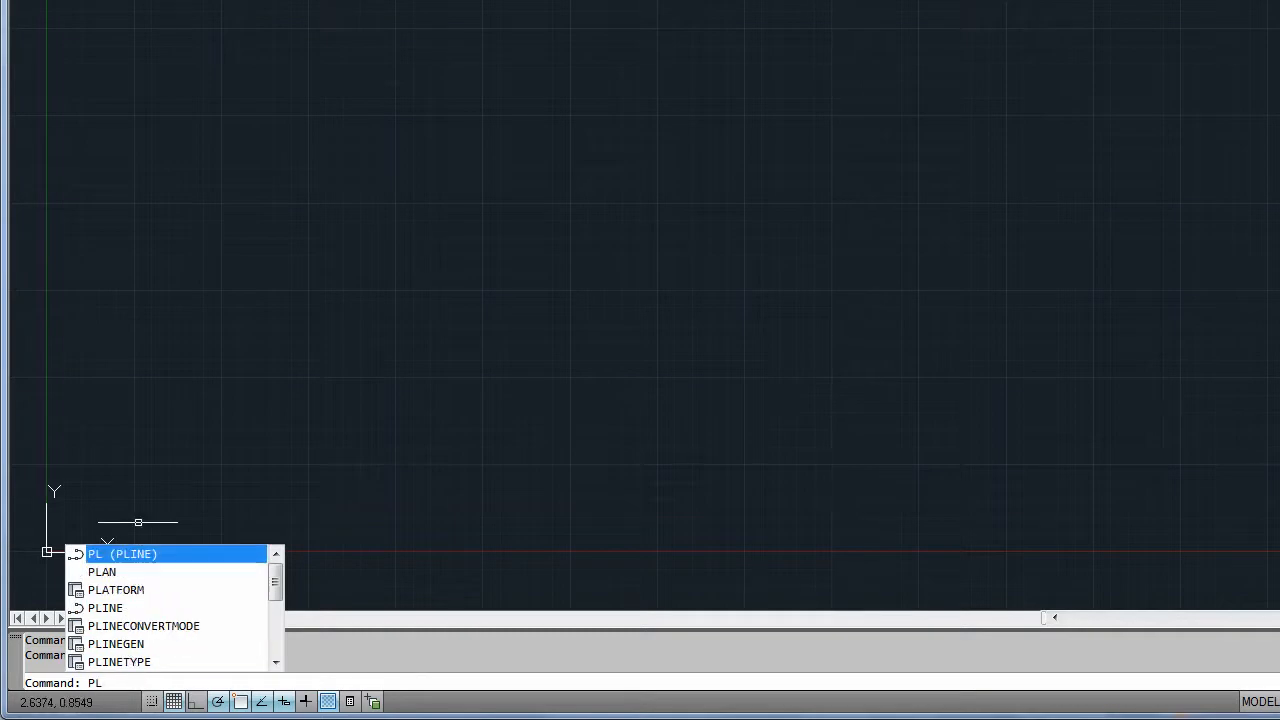
key(Escape)
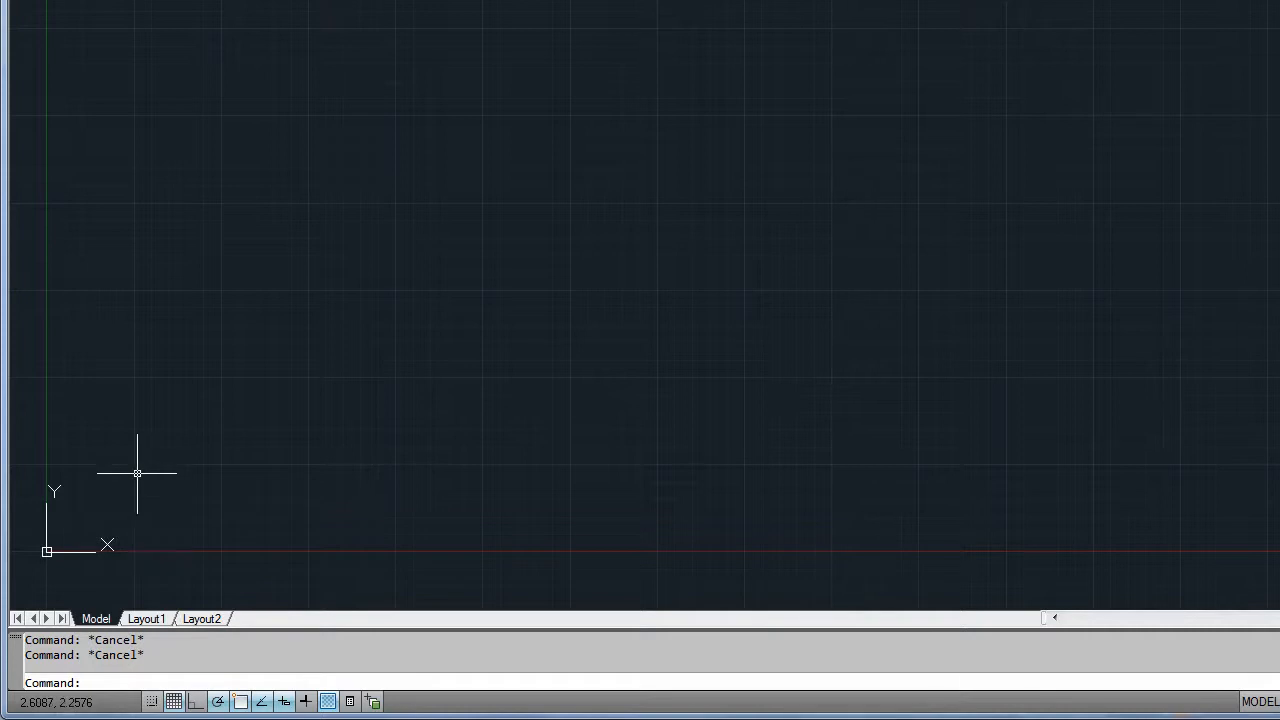
text(AR)
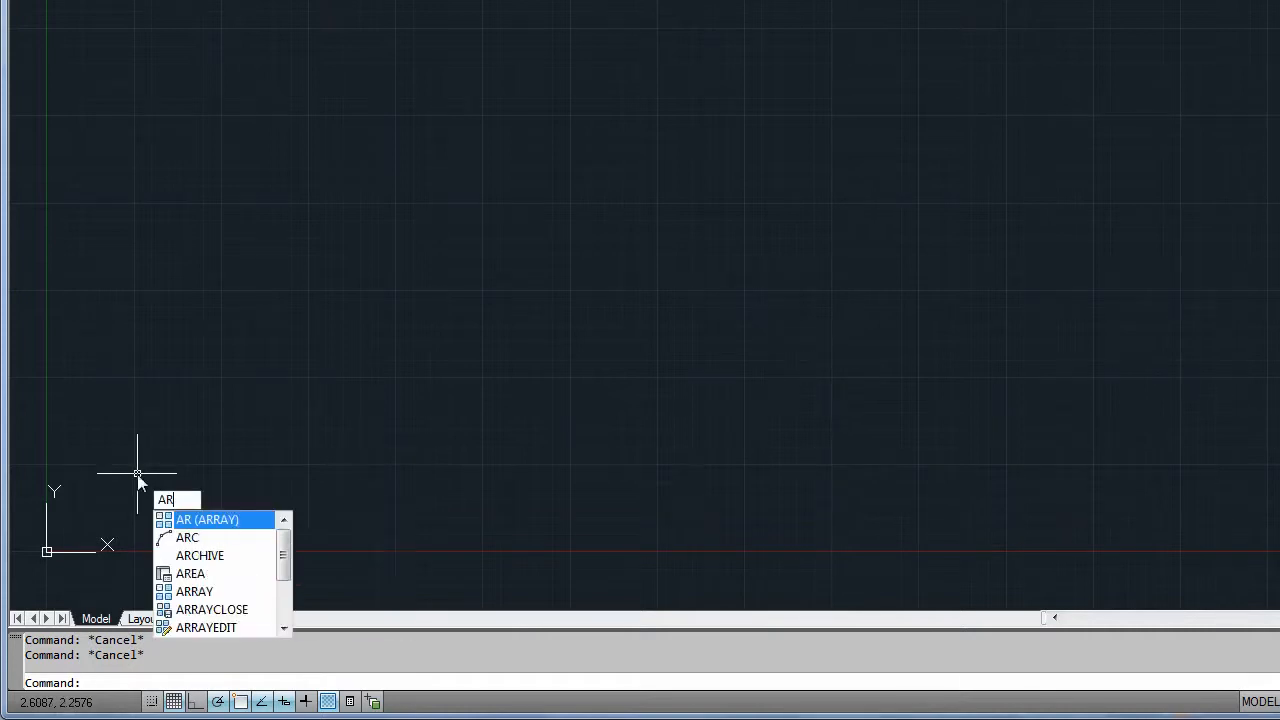
mouse_move(232, 532)
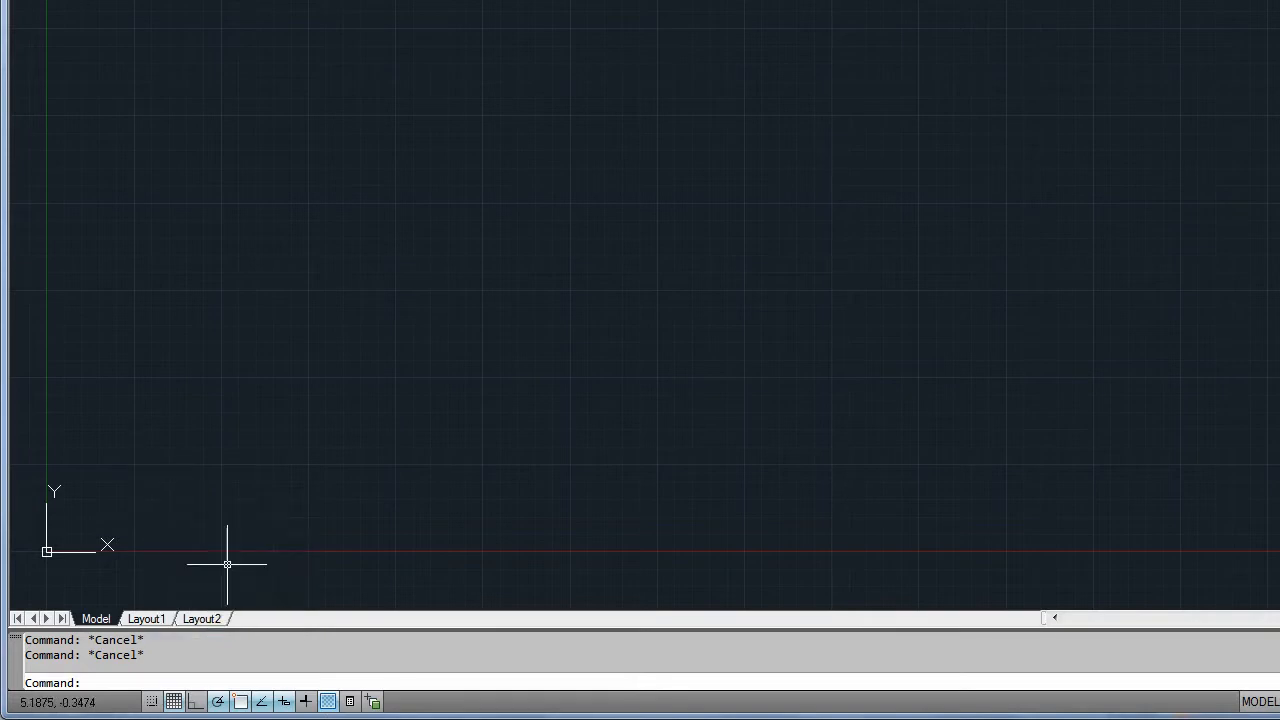
mouse_move(116, 564)
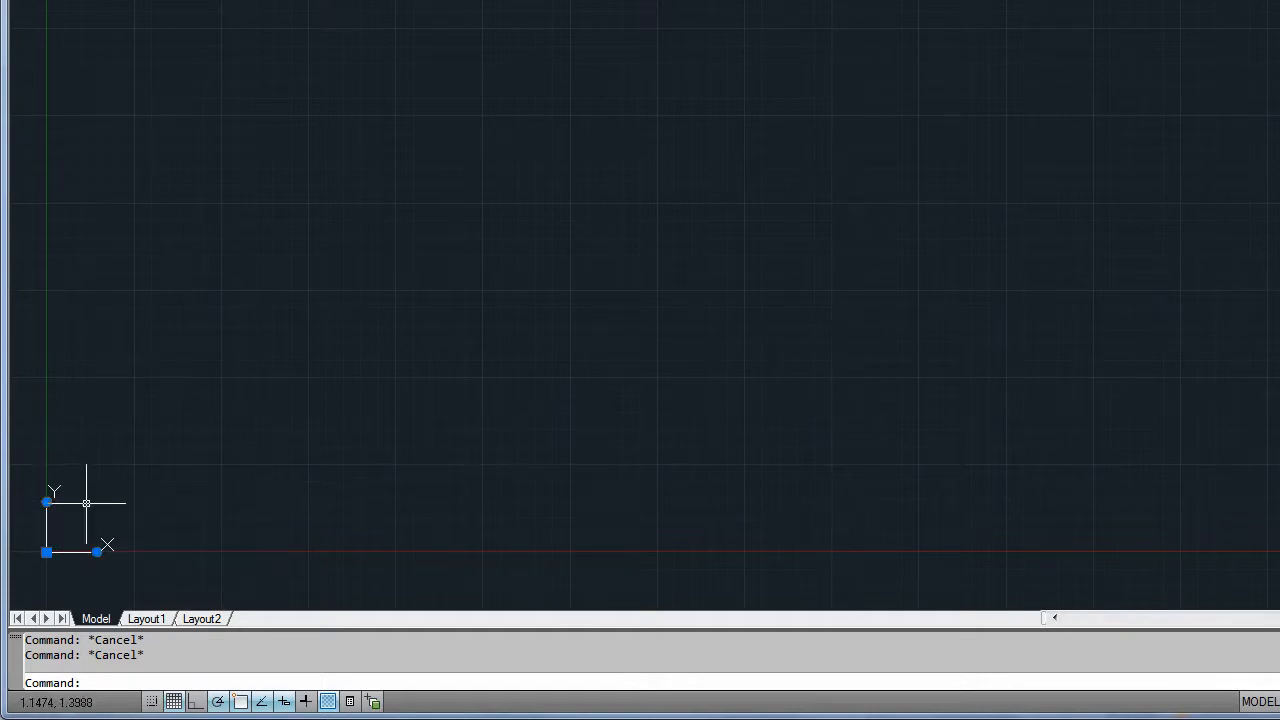
mouse_move(46, 518)
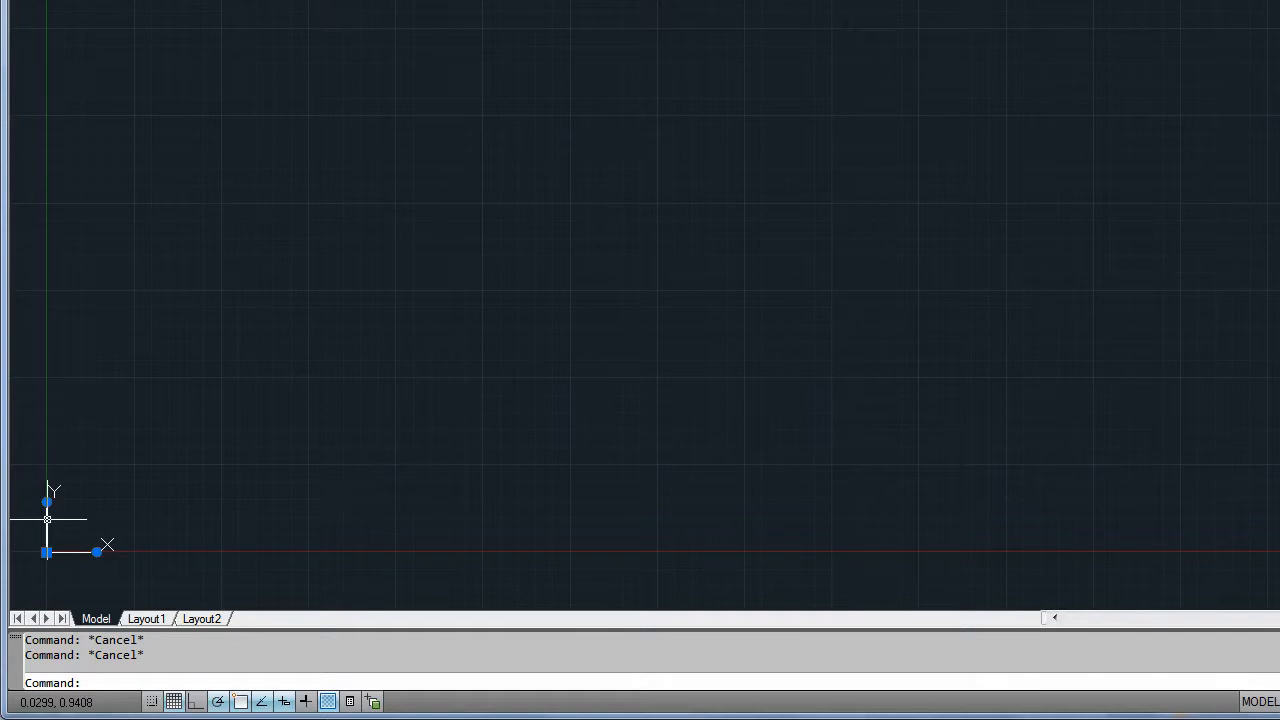
Step: Align the UCS XY plane with the current screen view via the UCS icon's View option
right_click(48, 504)
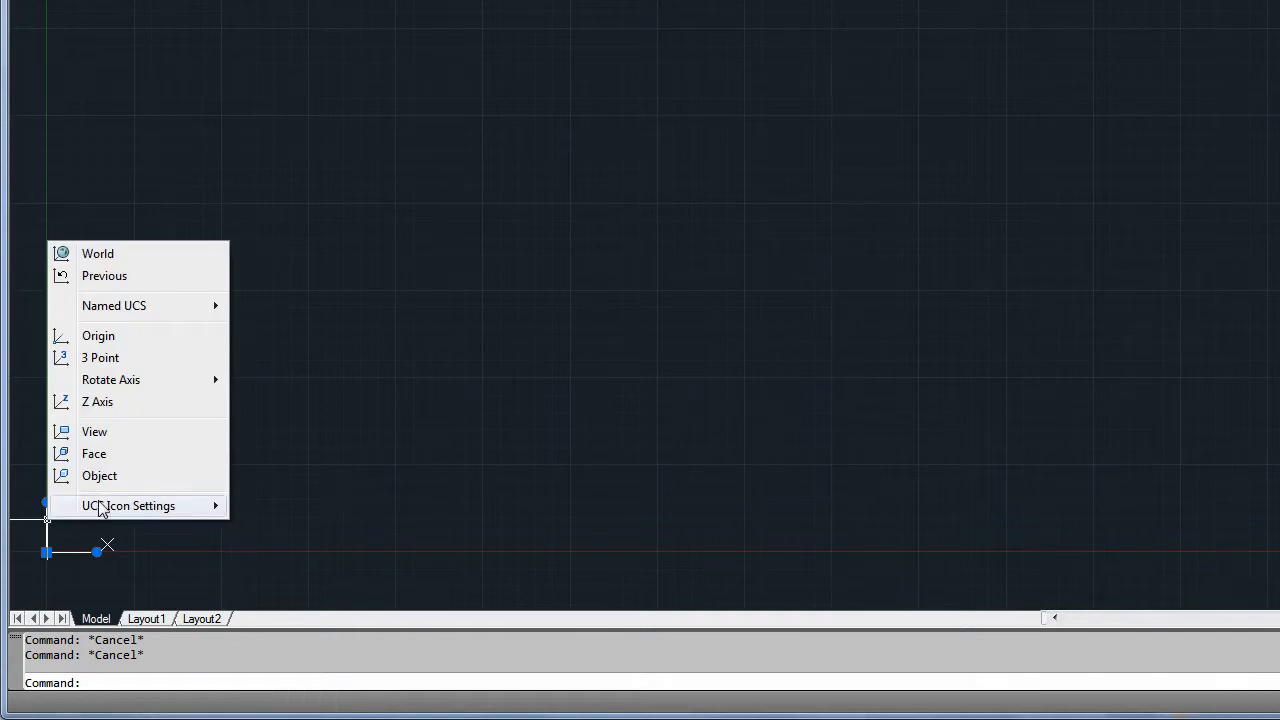
mouse_move(94, 432)
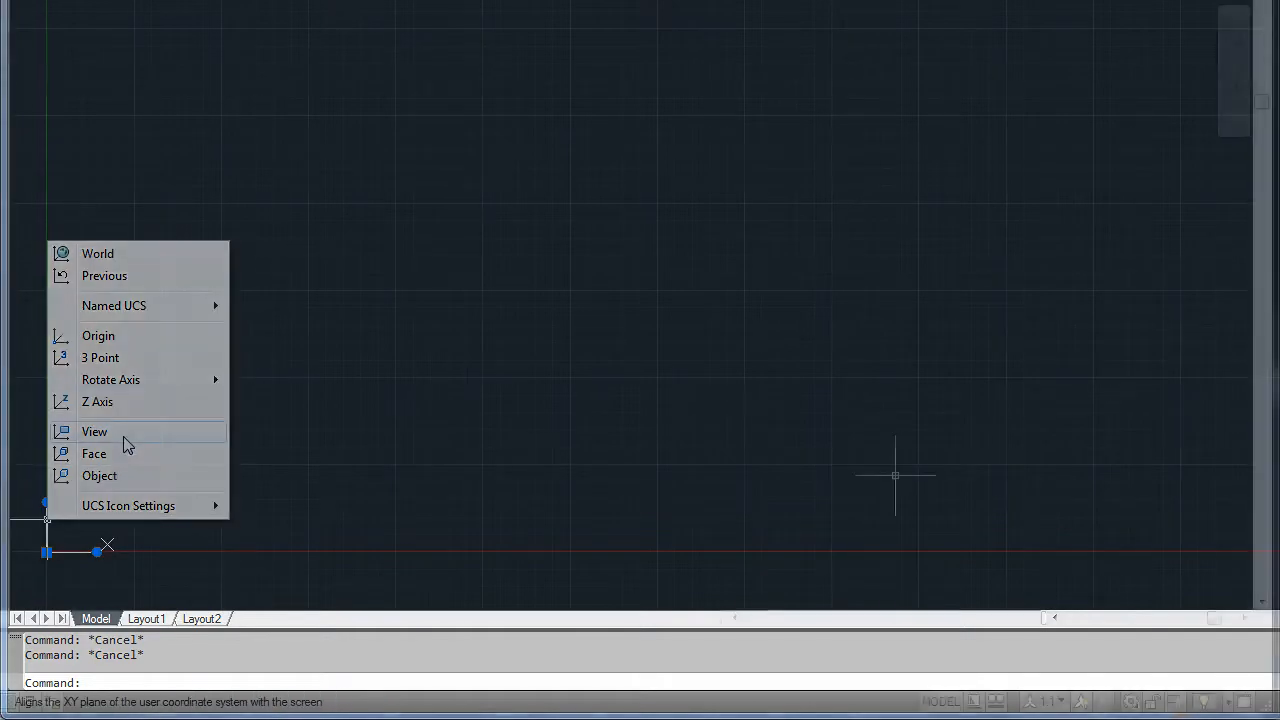
click(94, 432)
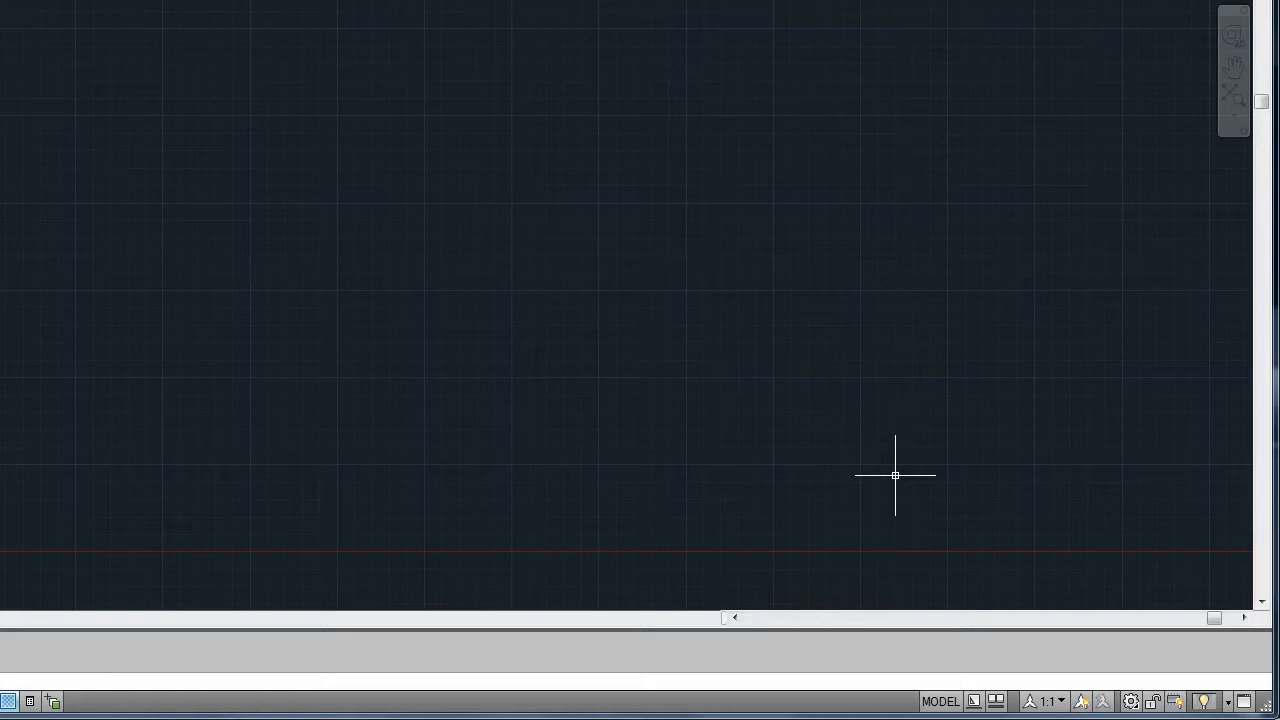
mouse_move(1052, 604)
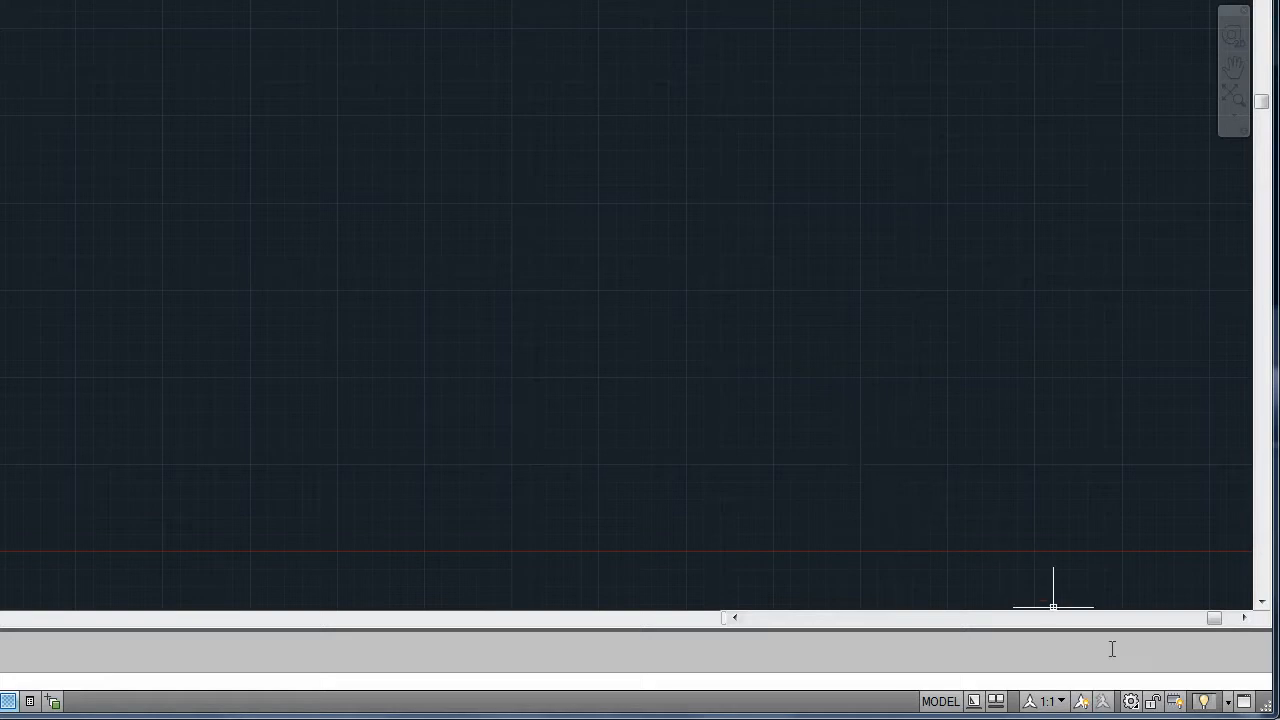
Step: Show the Performance Tuning dialog from the status-bar hardware acceleration icon, with acceleration enabled
click(1204, 700)
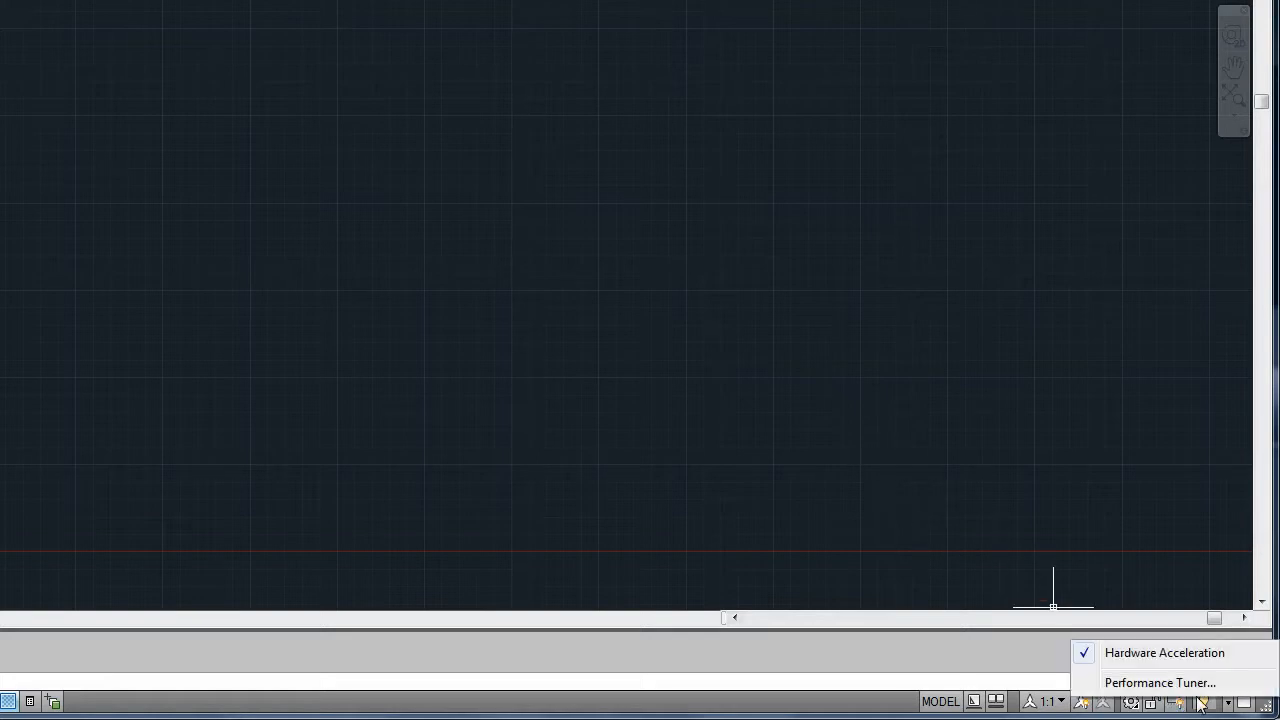
click(1160, 682)
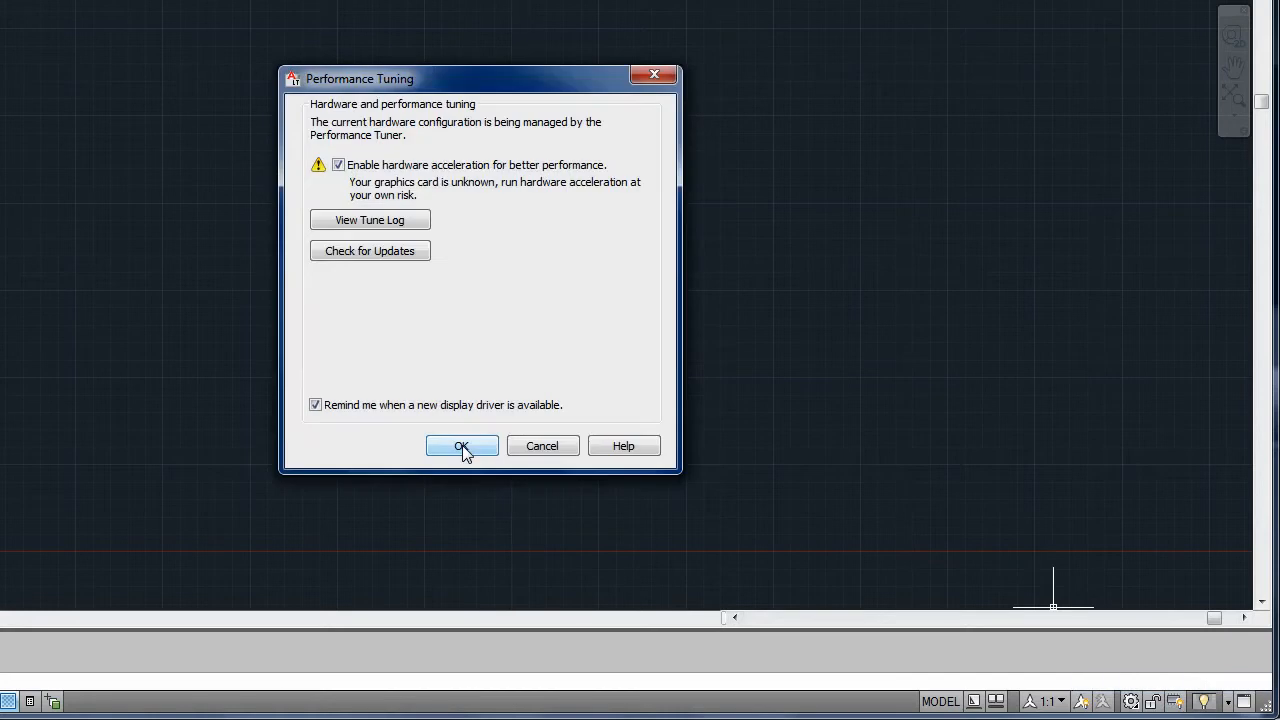